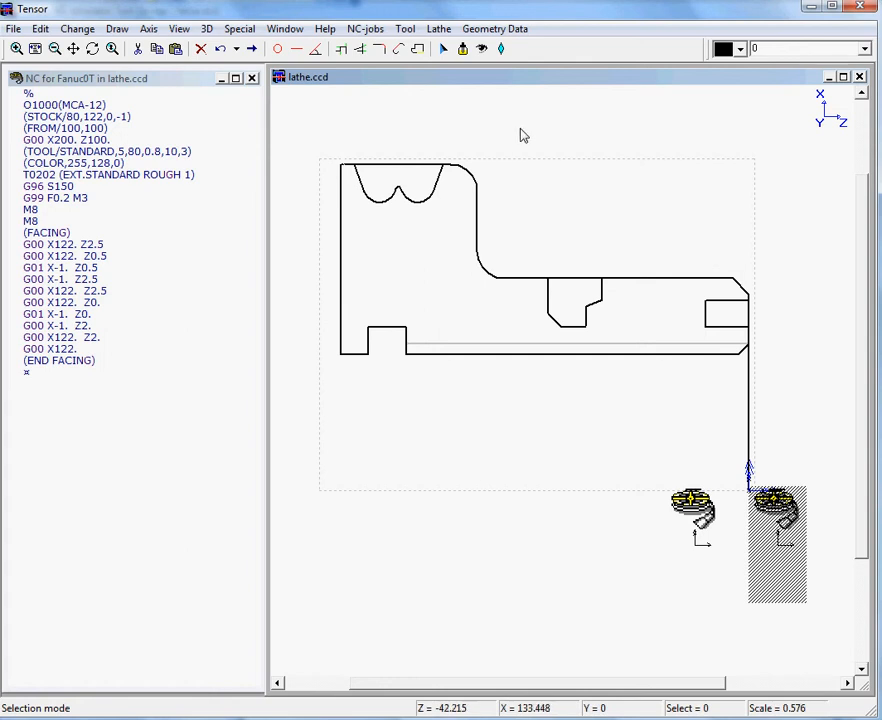
# Bring up the Lathe menu listing the machining operations and Fanuc cycles.
pyautogui.click(436, 28)
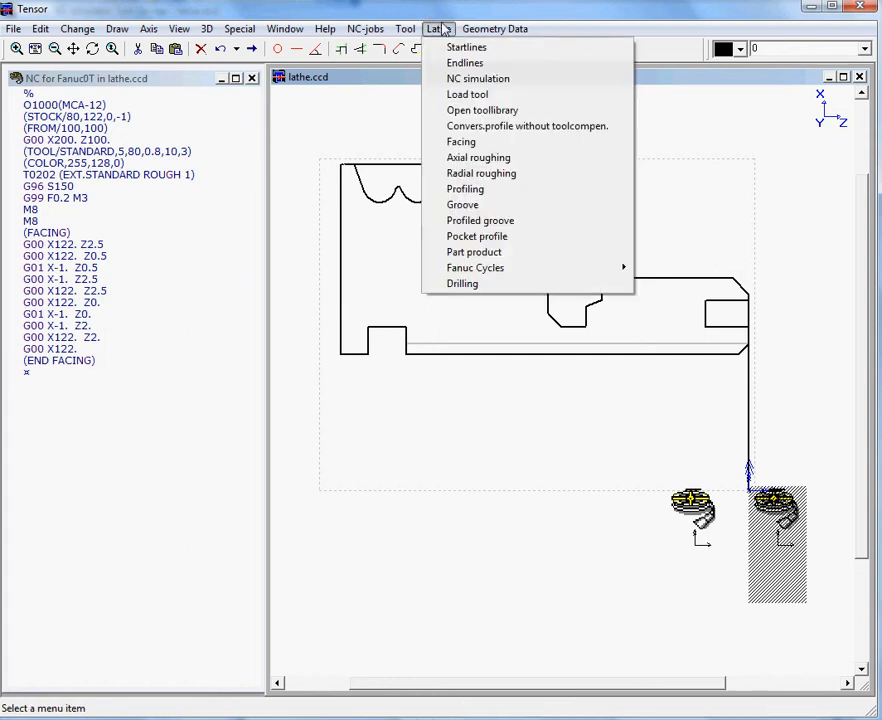
pyautogui.moveTo(530, 272)
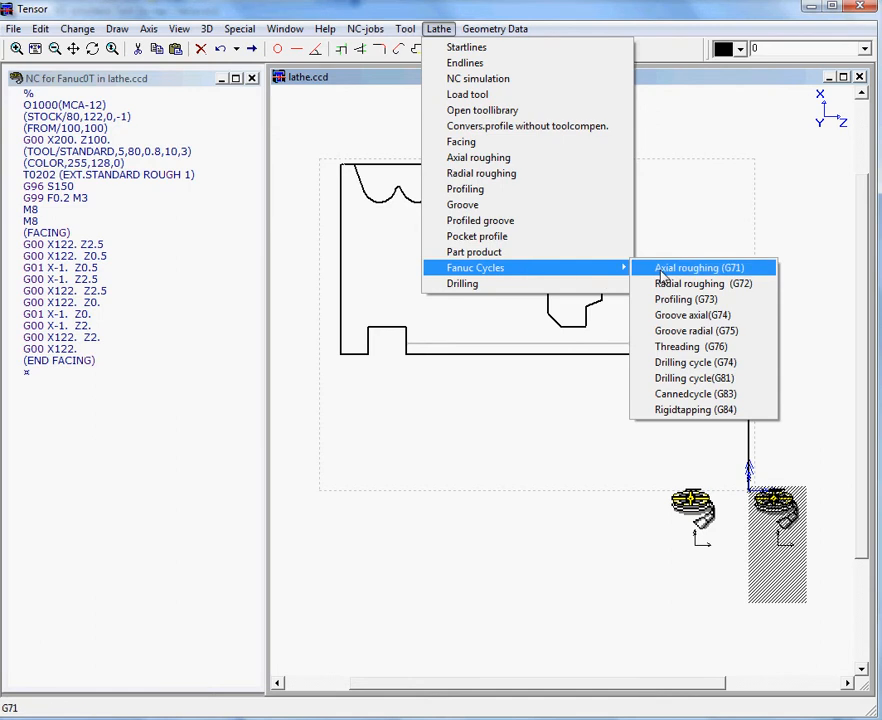
pyautogui.moveTo(476, 140)
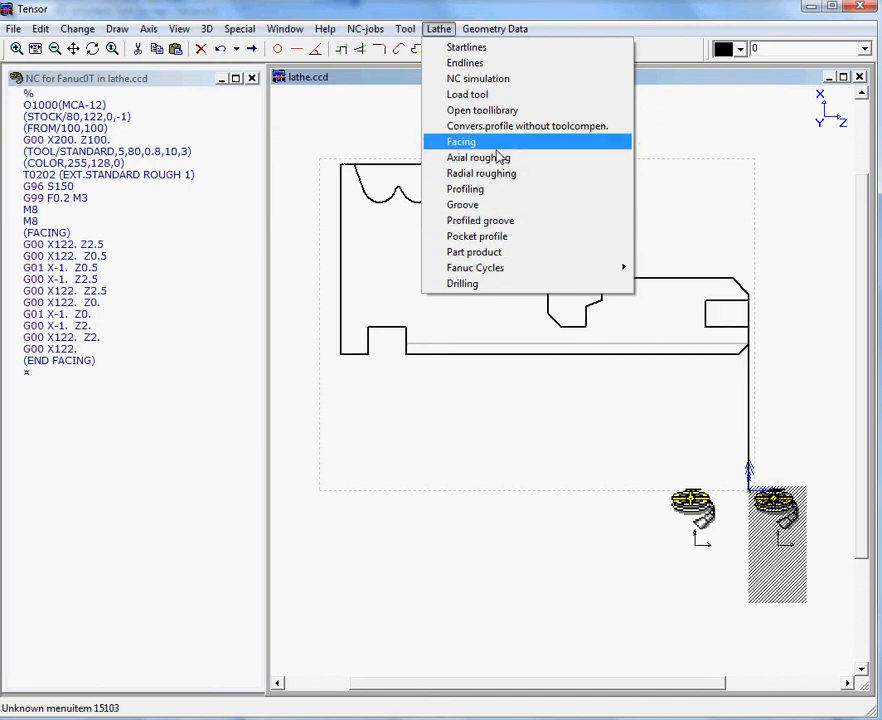
pyautogui.moveTo(478, 156)
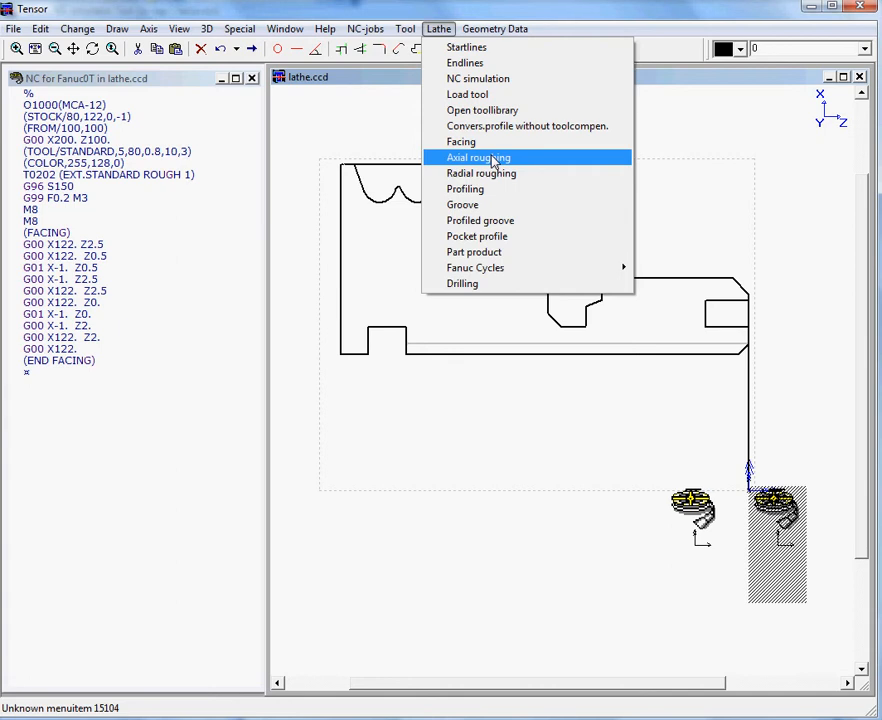
pyautogui.moveTo(360, 86)
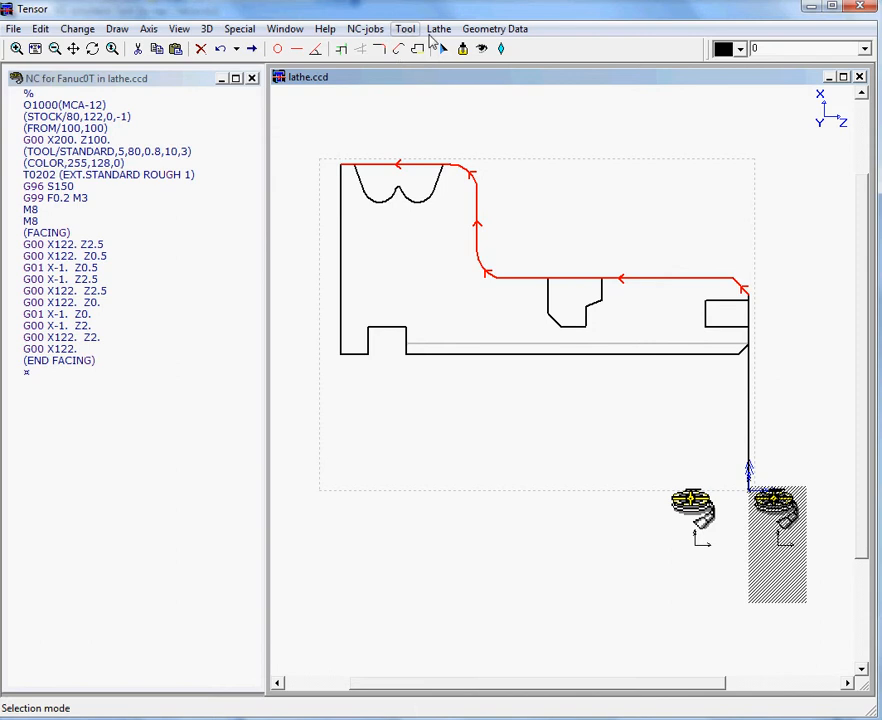
# Start Axial roughing from the Lathe menu and confirm the roughing NC-job variant.
pyautogui.click(436, 28)
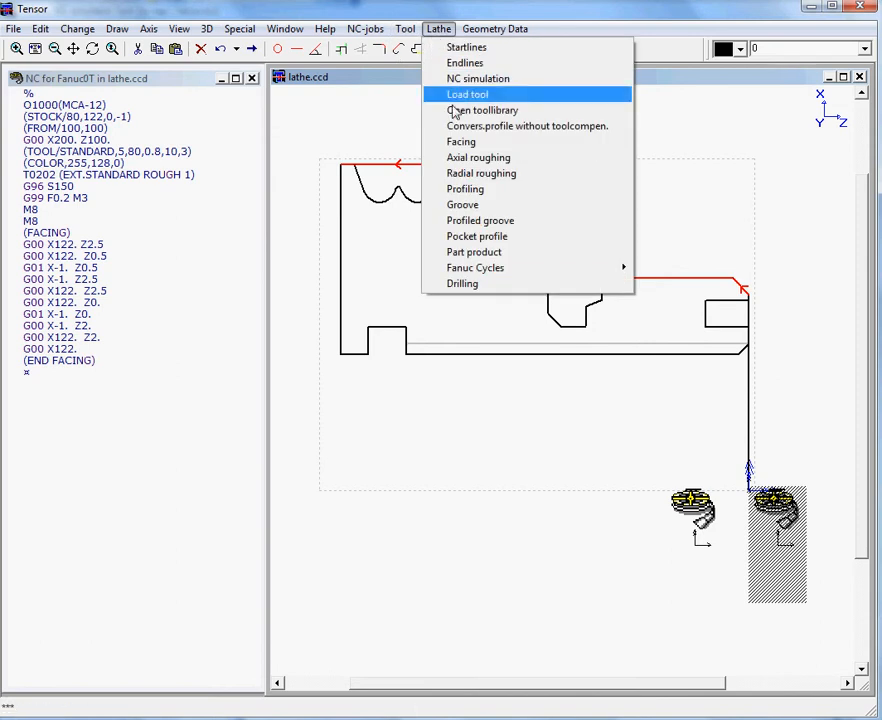
pyautogui.click(460, 140)
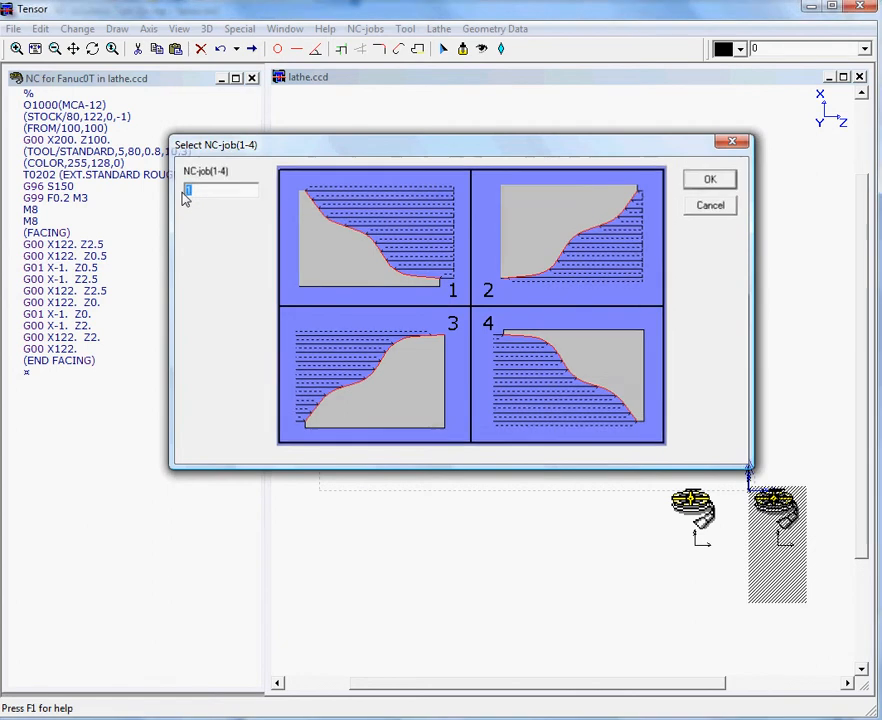
pyautogui.click(708, 180)
pyautogui.write('n')
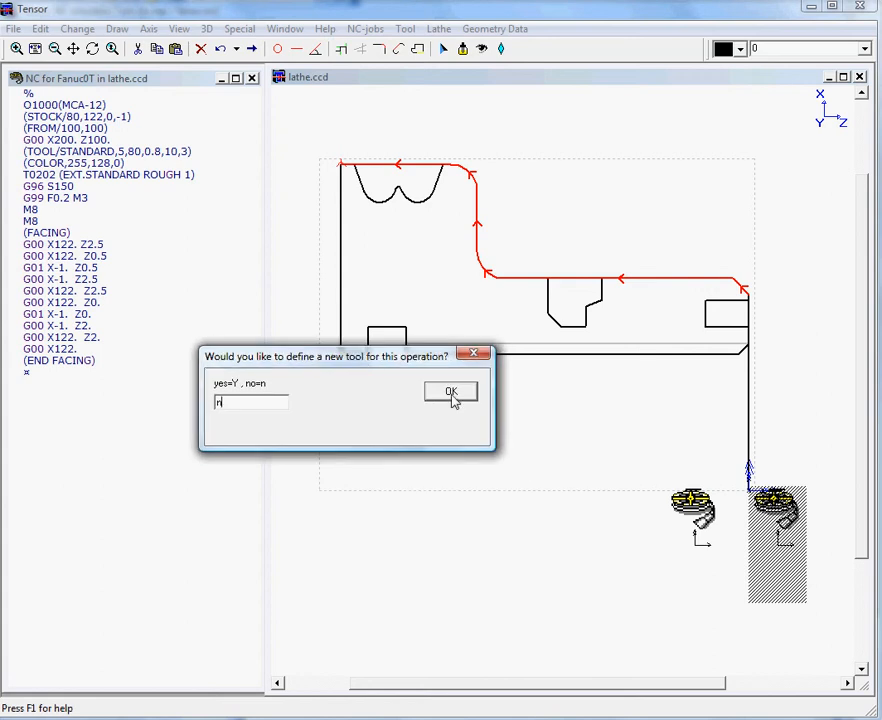
# Keep the existing tool and its geometry, then set feed 0.2, spindle 1100, cutting speed 120.
pyautogui.click(450, 390)
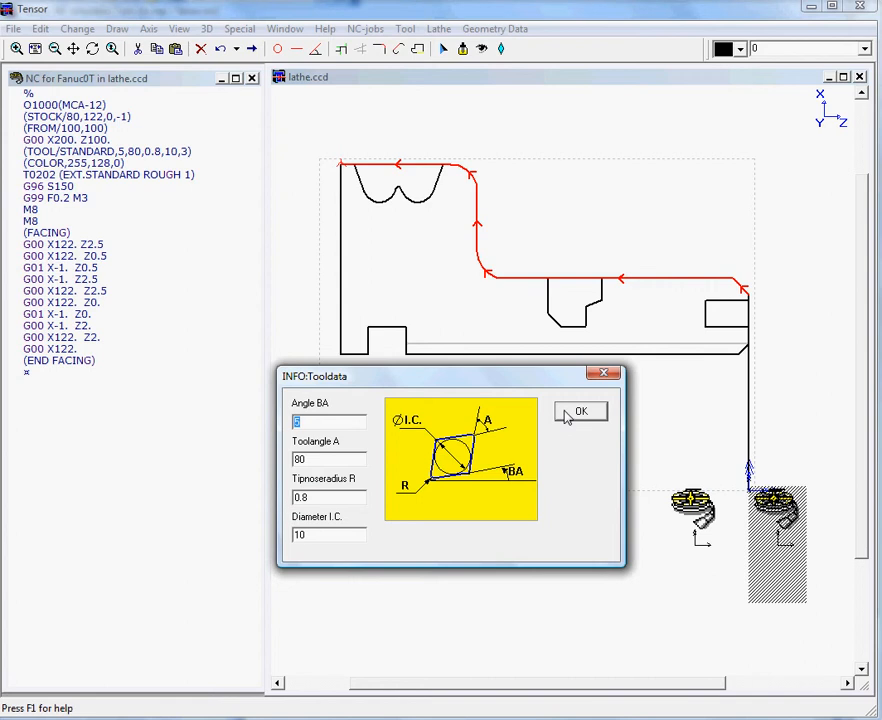
pyautogui.click(580, 412)
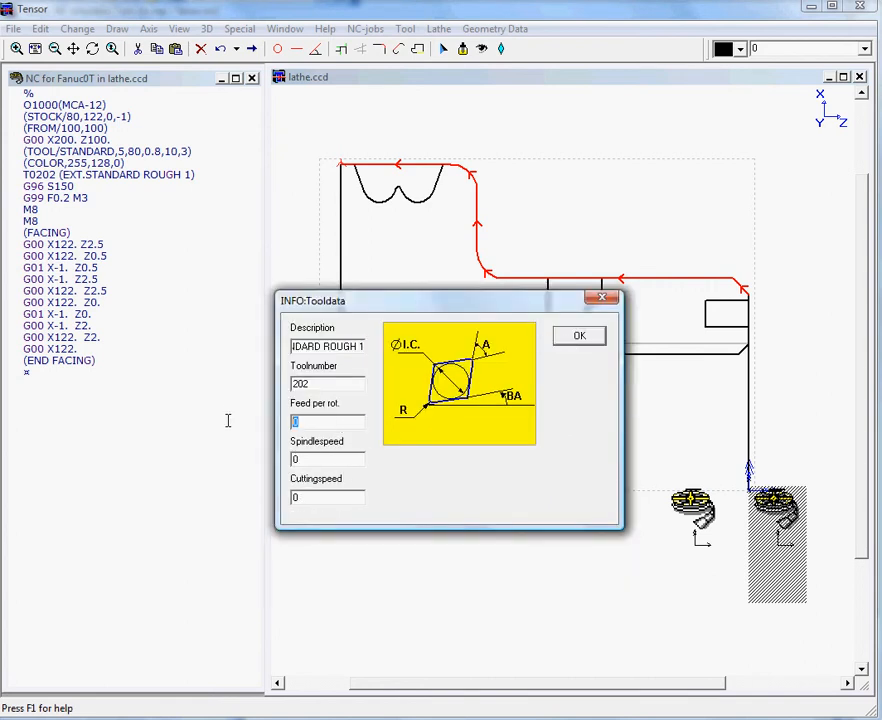
pyautogui.write('.2')
pyautogui.click(326, 460)
pyautogui.write('1100')
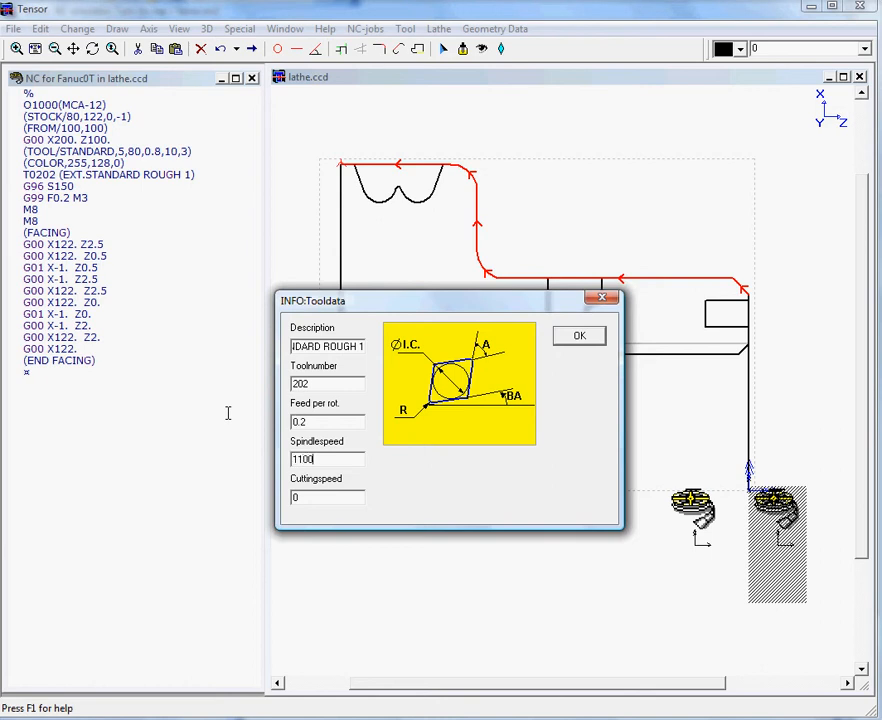
pyautogui.write('120')
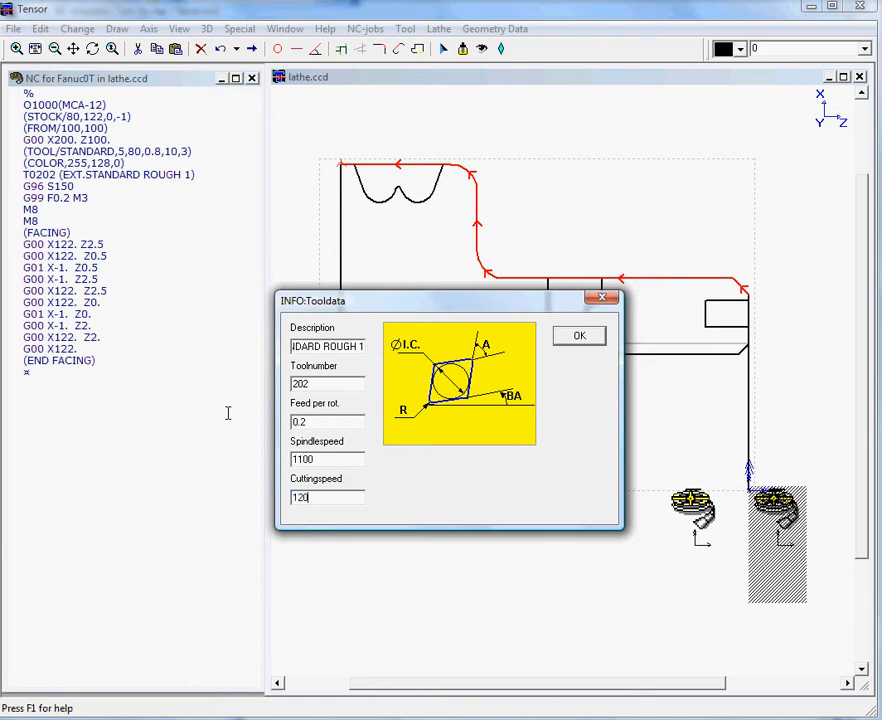
pyautogui.click(580, 336)
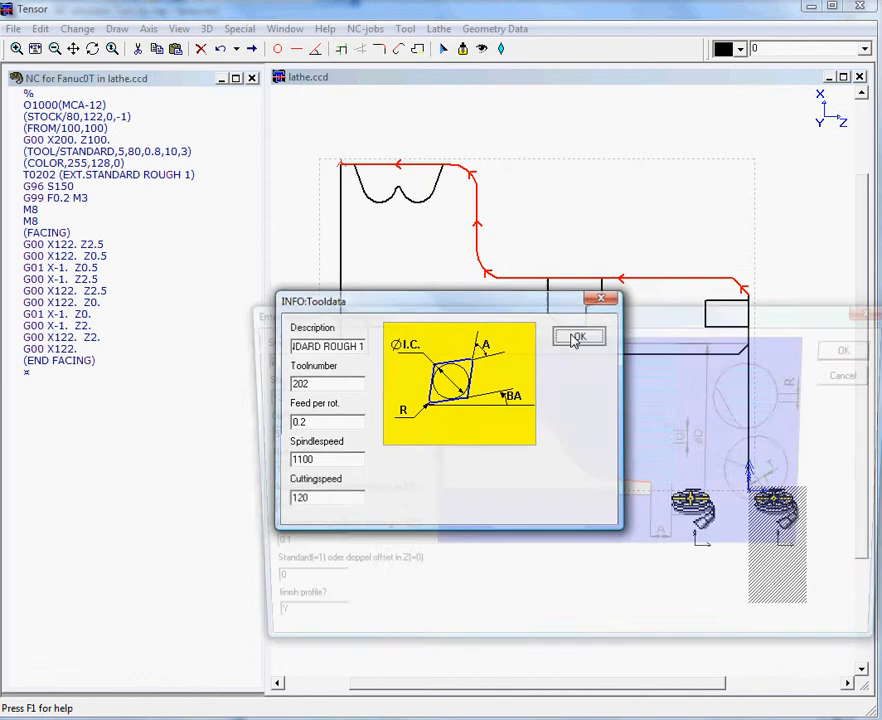
# Set the axial roughing start diameter to 122 and cut depth to 4.
pyautogui.click(576, 336)
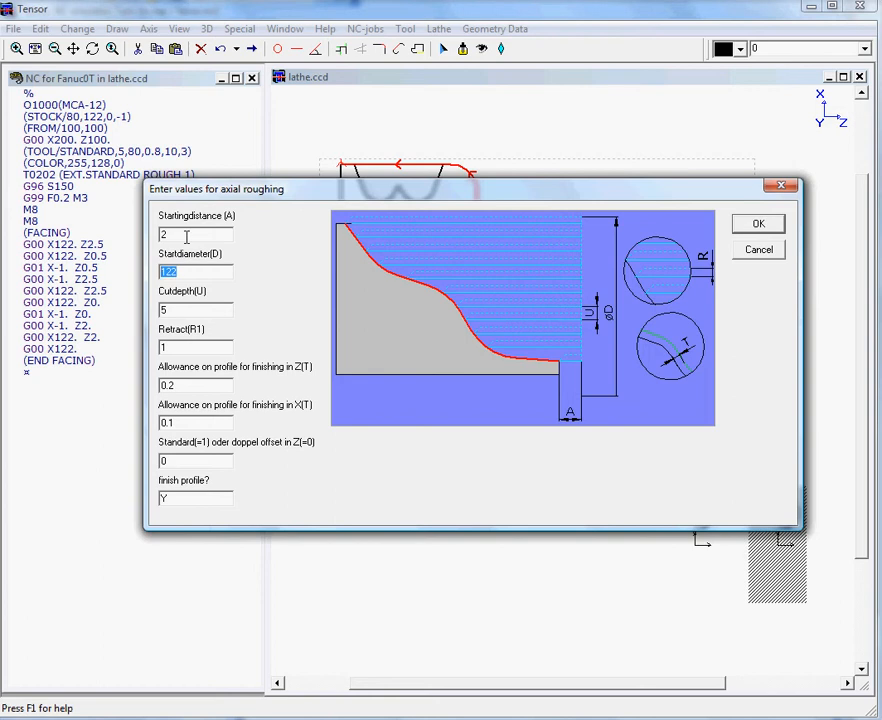
pyautogui.click(196, 308)
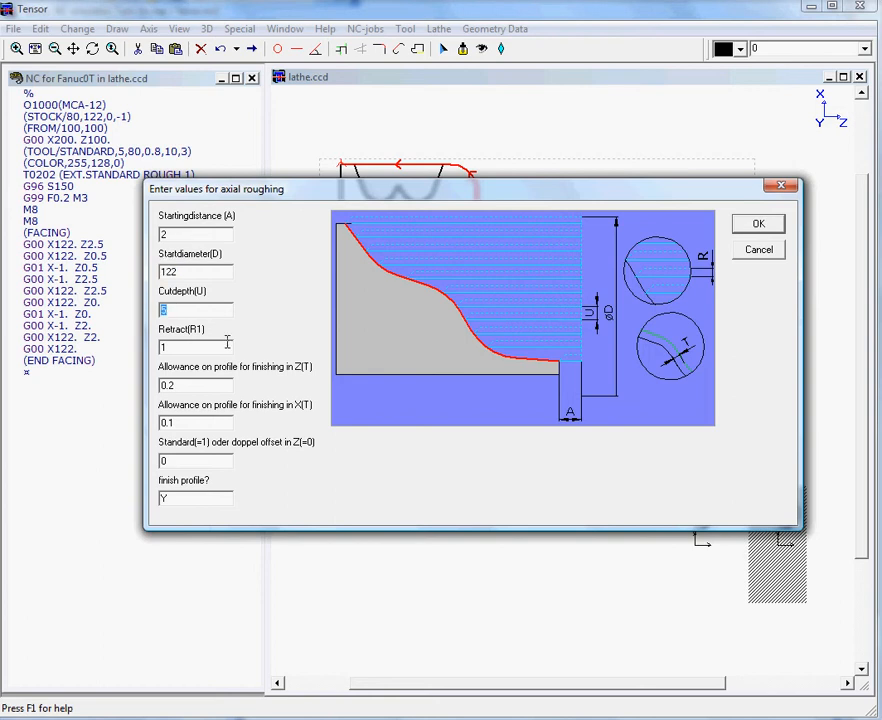
pyautogui.moveTo(234, 344)
pyautogui.write('4')
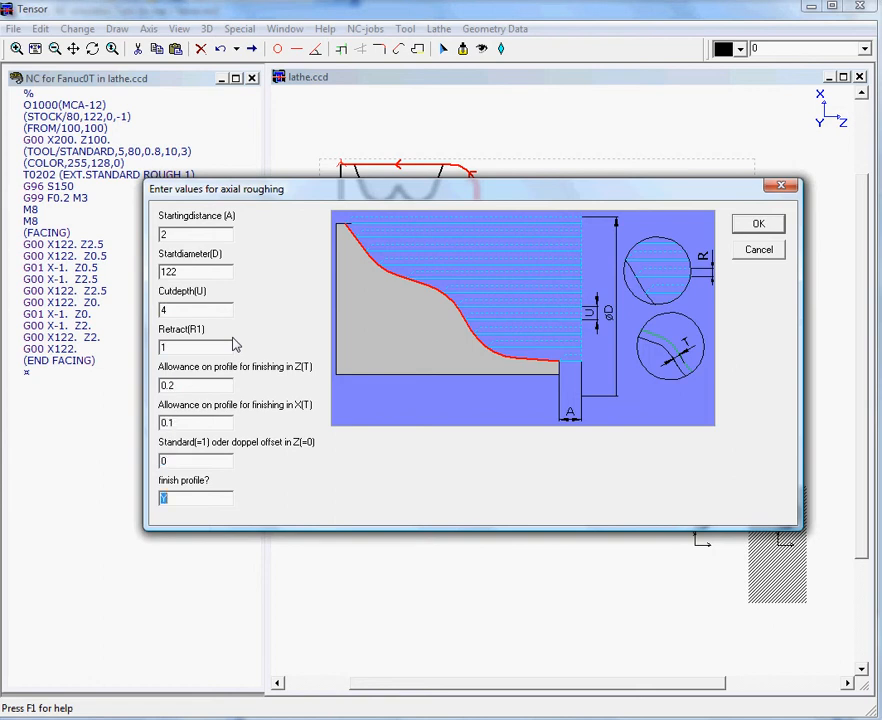
pyautogui.moveTo(636, 308)
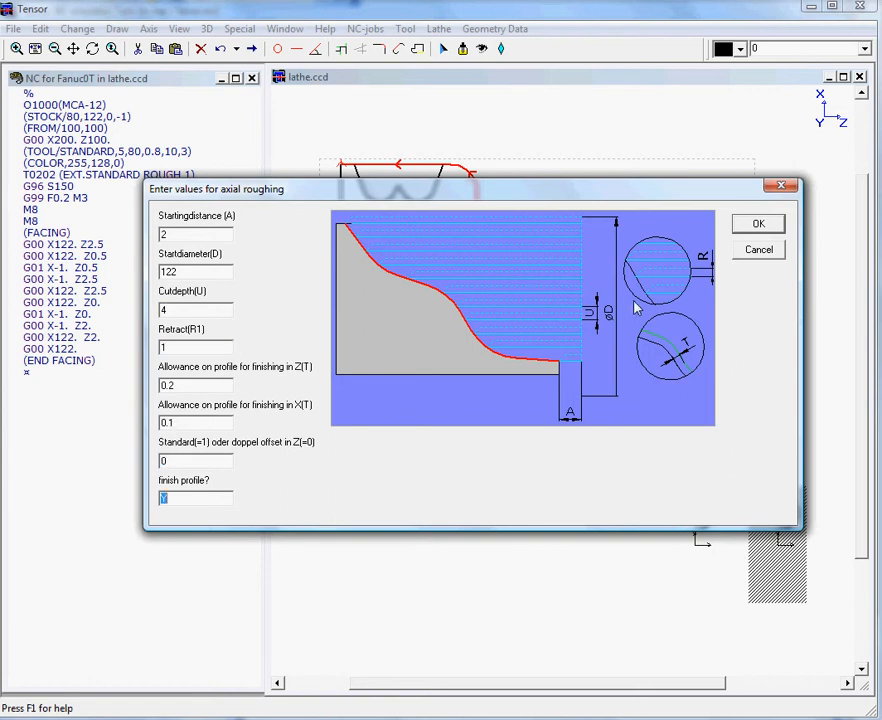
# Accept the roughing parameters and apply correction 0, no cutter compensation, to the profile.
pyautogui.click(756, 224)
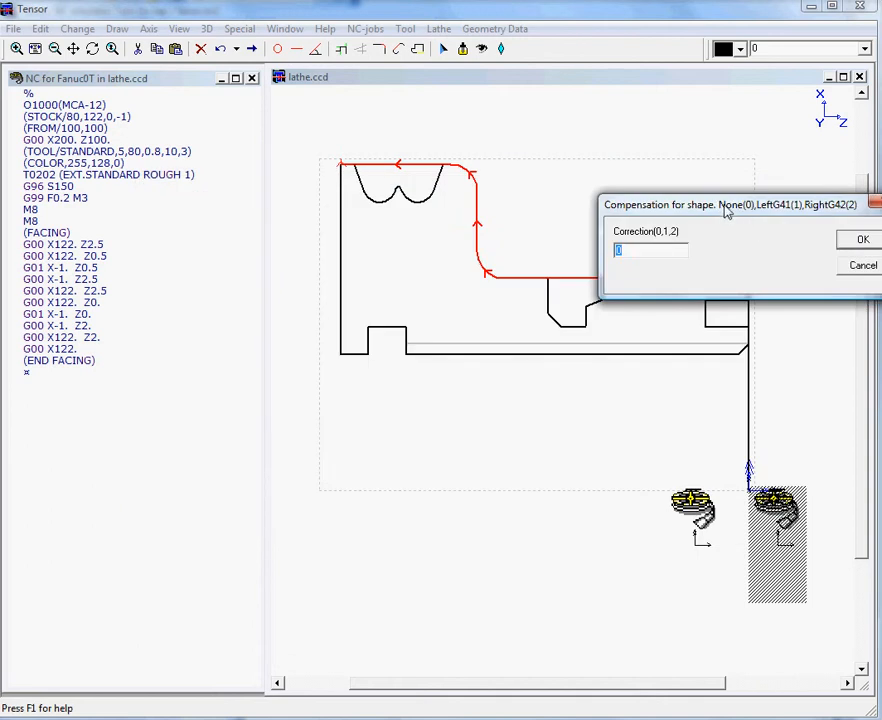
pyautogui.moveTo(736, 204); pyautogui.dragTo(436, 394)
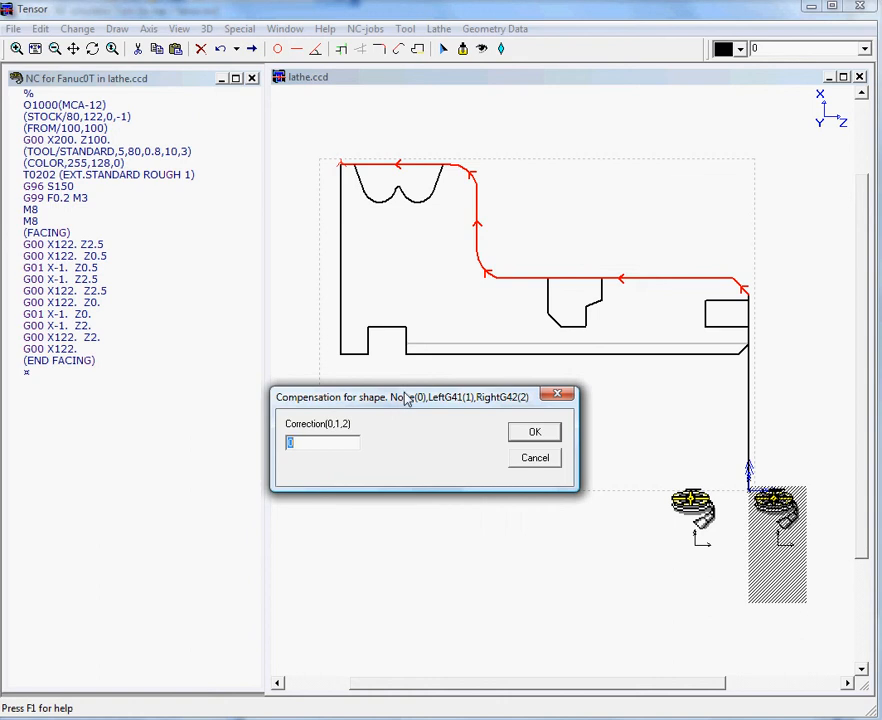
pyautogui.moveTo(408, 404)
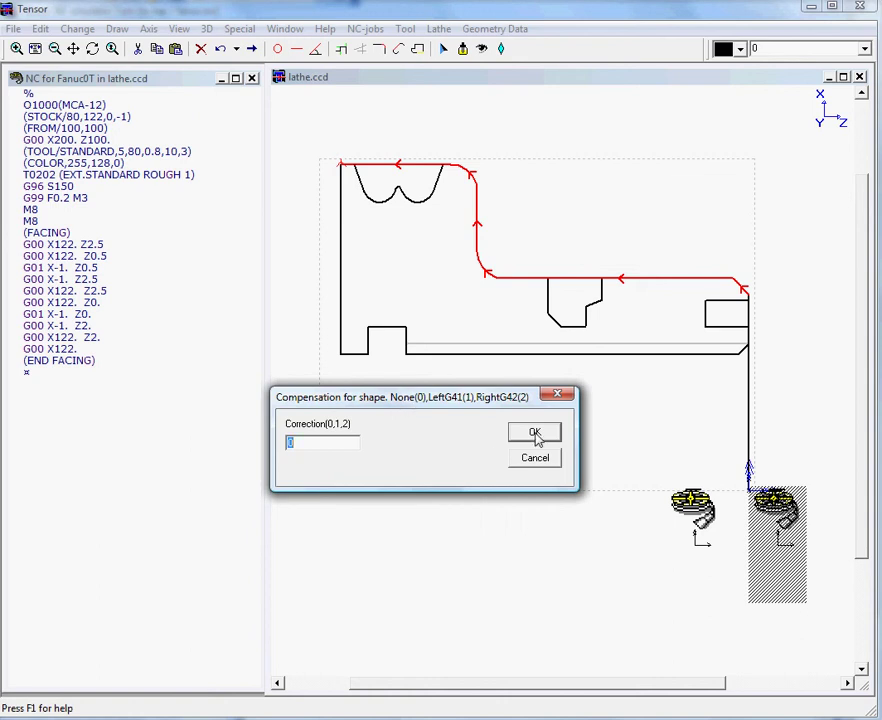
pyautogui.click(536, 432)
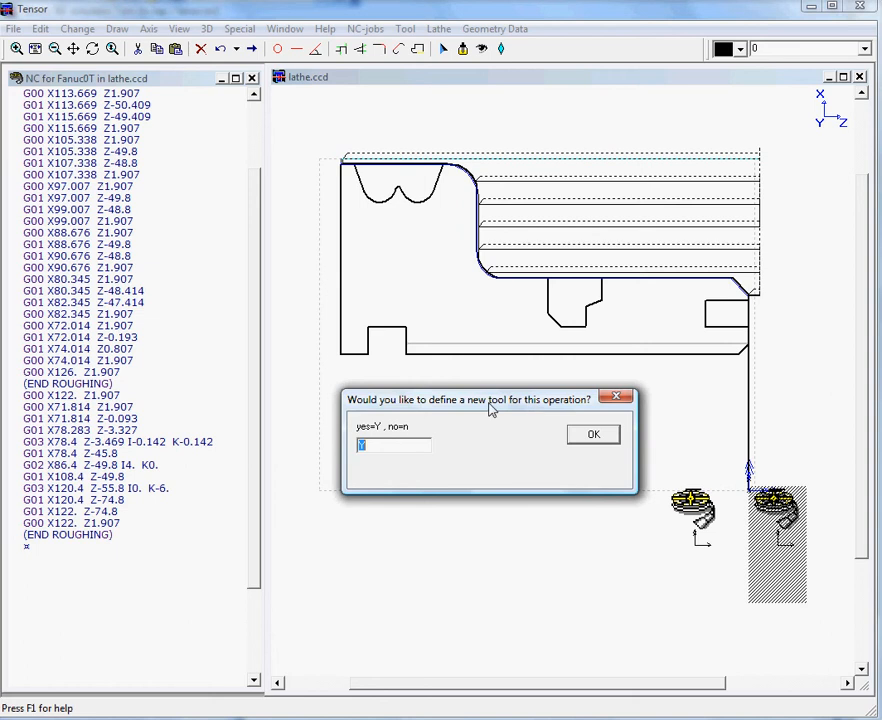
# Decline a new tool with 'n', keep the tool data and add the finishing pass with correction 0.
pyautogui.write('n')
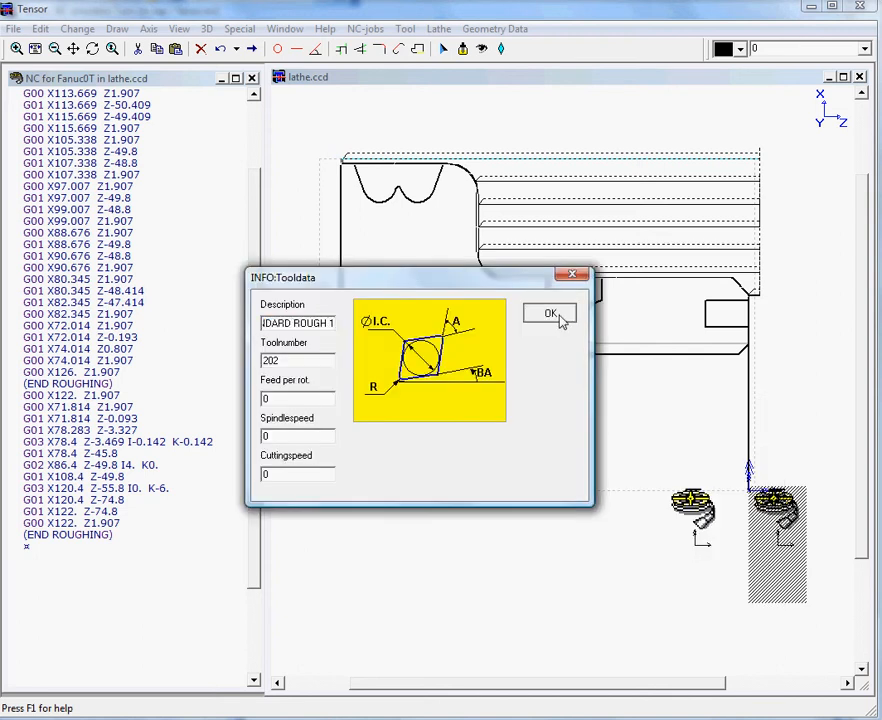
pyautogui.click(550, 312)
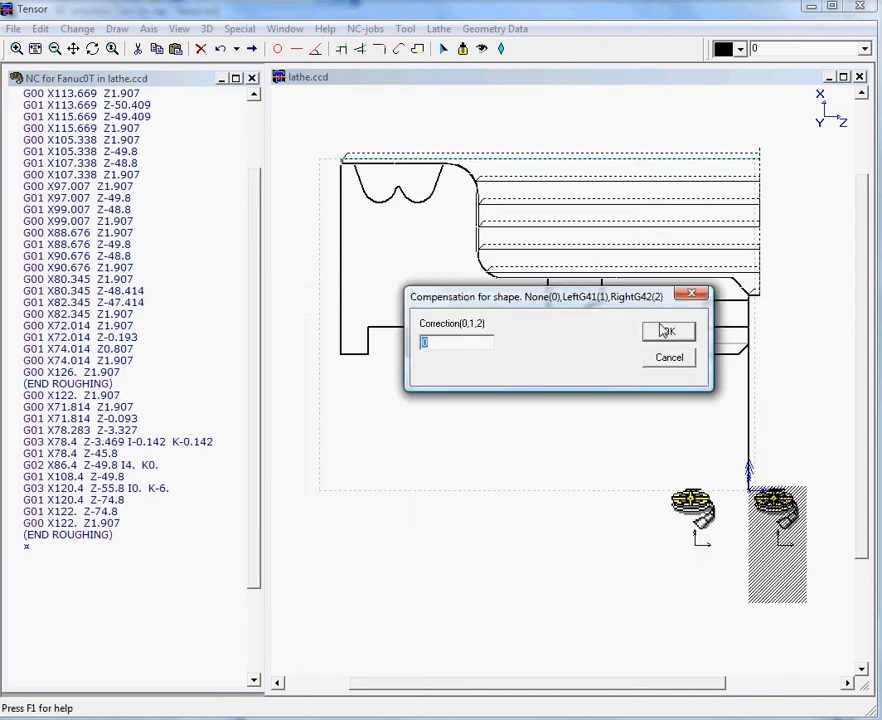
pyautogui.click(668, 332)
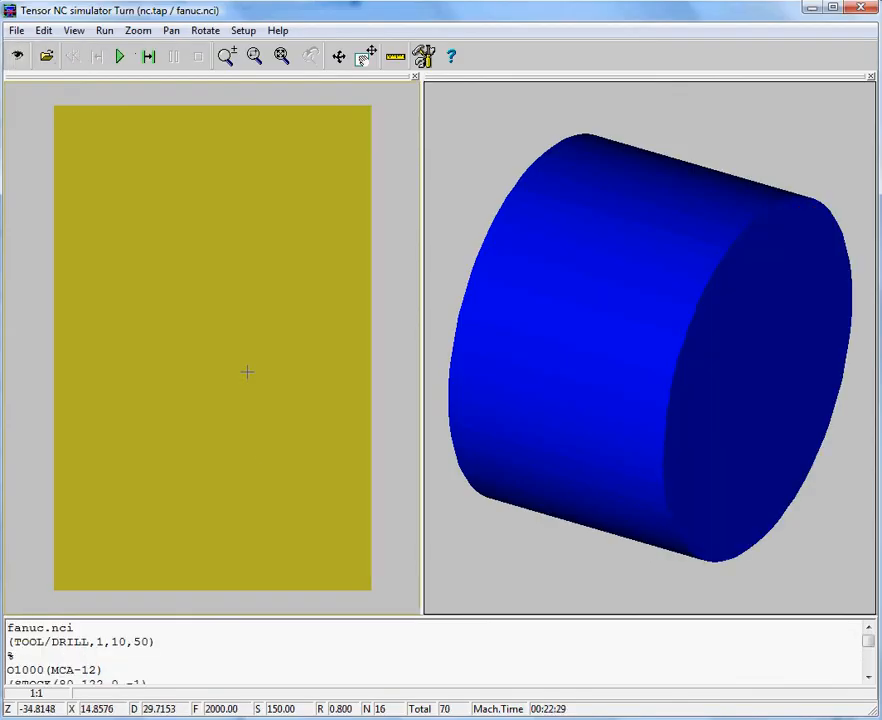
# Run the NC program so the stock is turned to the stepped profile, then view it from another angle.
pyautogui.click(122, 56)
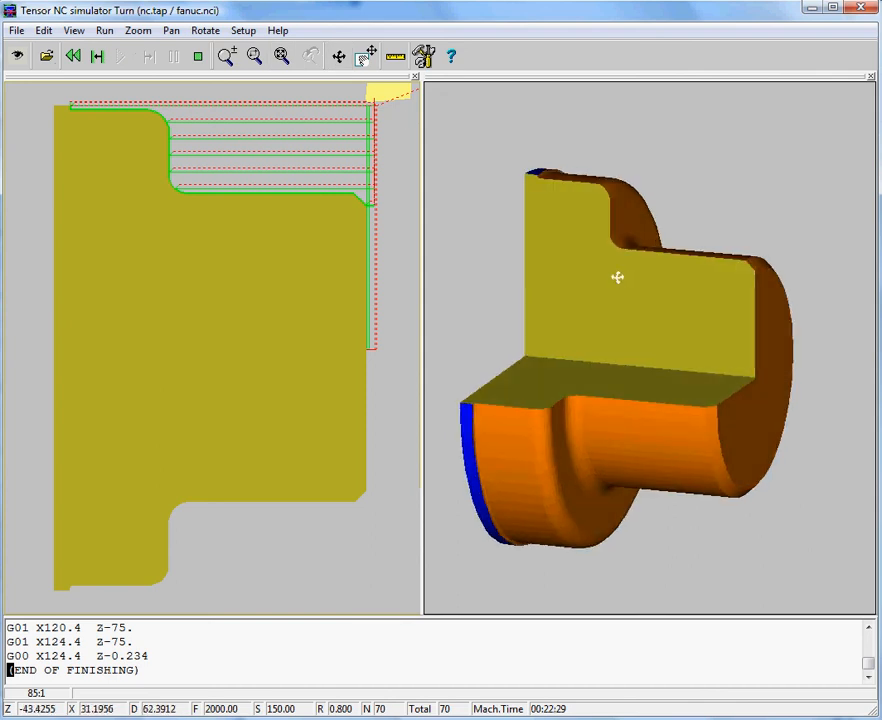
pyautogui.moveTo(616, 276); pyautogui.dragTo(494, 152)
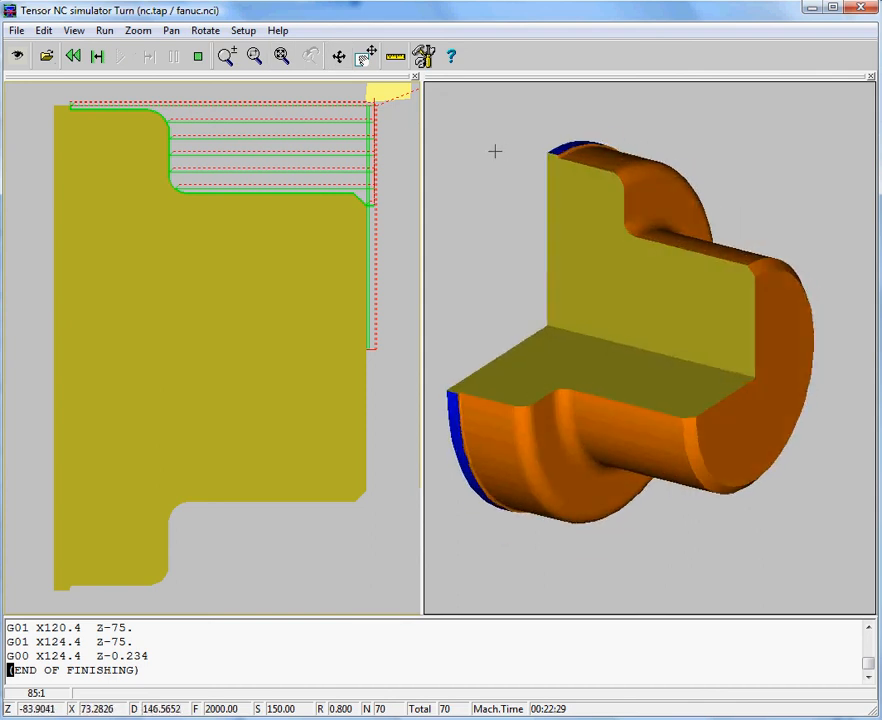
pyautogui.moveTo(488, 164)
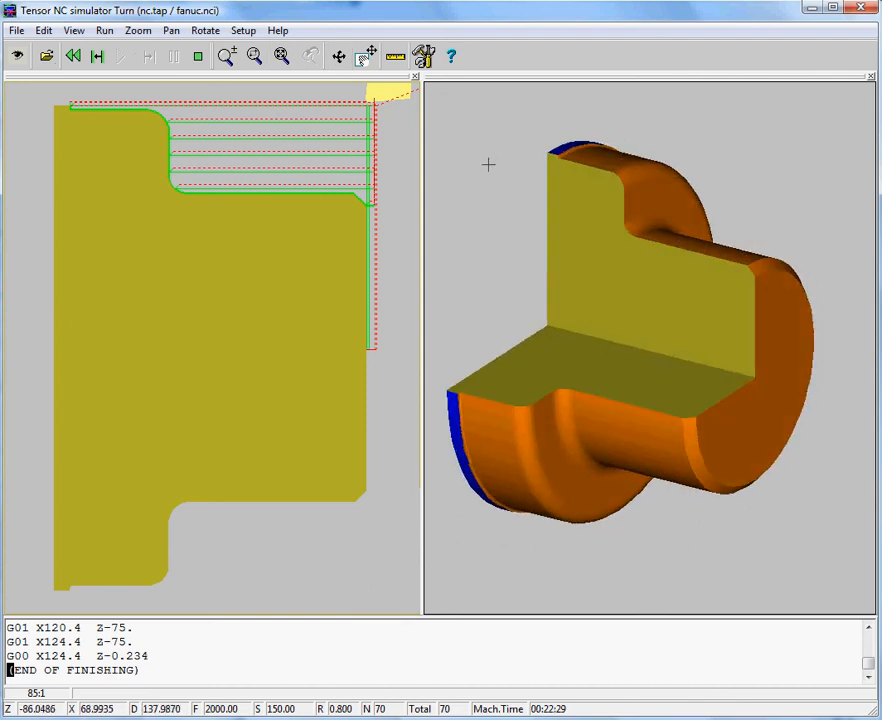